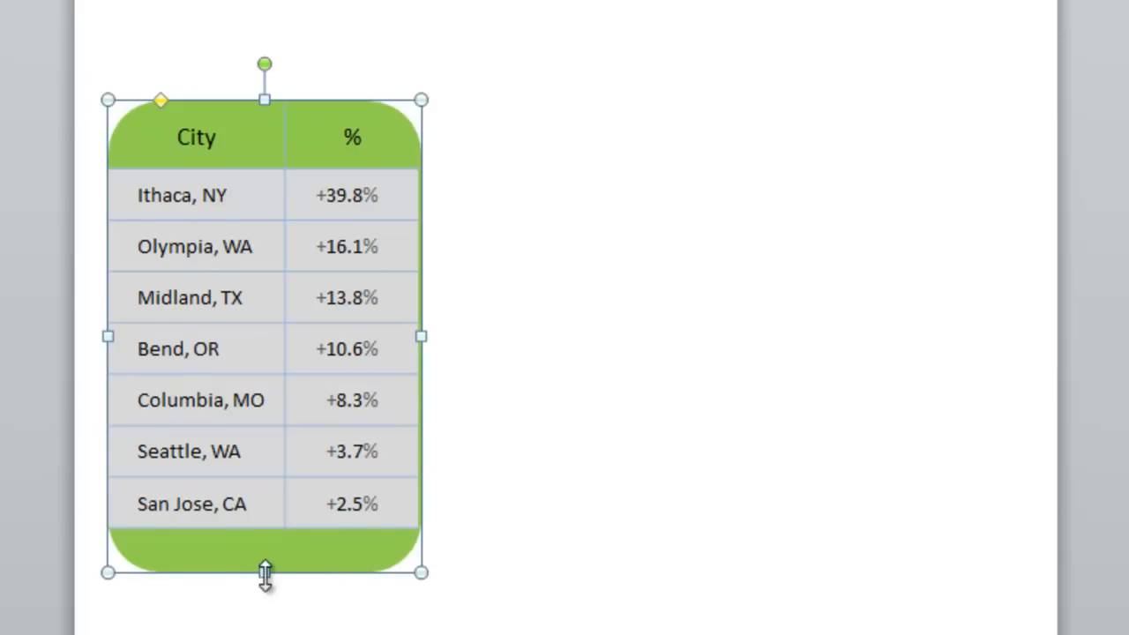
# Step: Stretch the green rounded shape to the table's height and draw a rounded rectangle over the top rows
pyautogui.moveTo(264, 572); pyautogui.dragTo(264, 373)
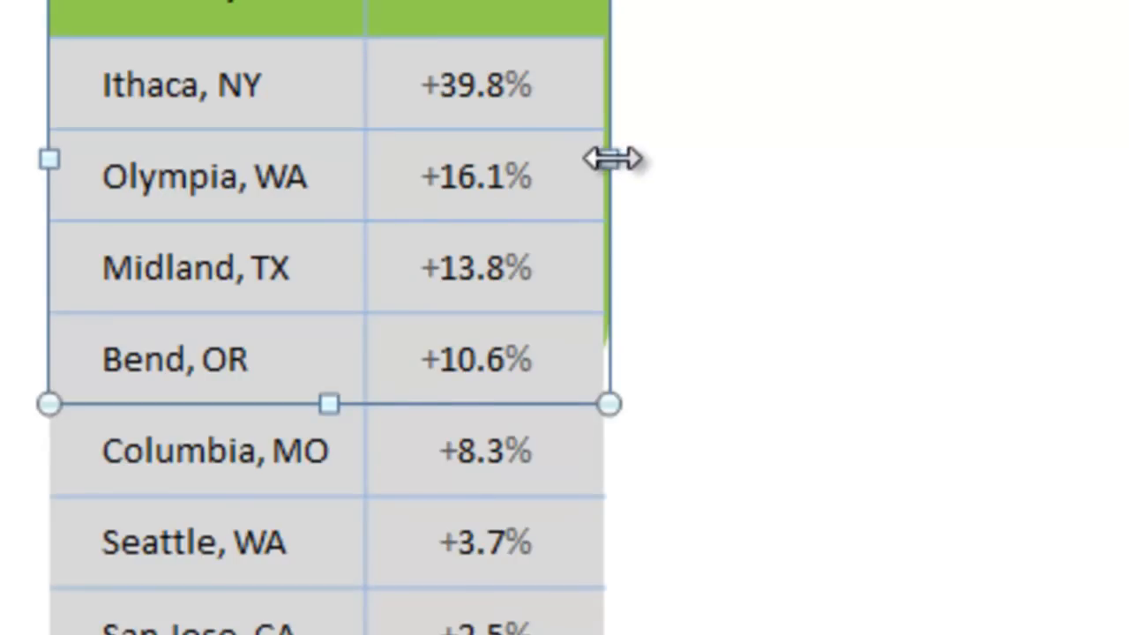
pyautogui.click(609, 159)
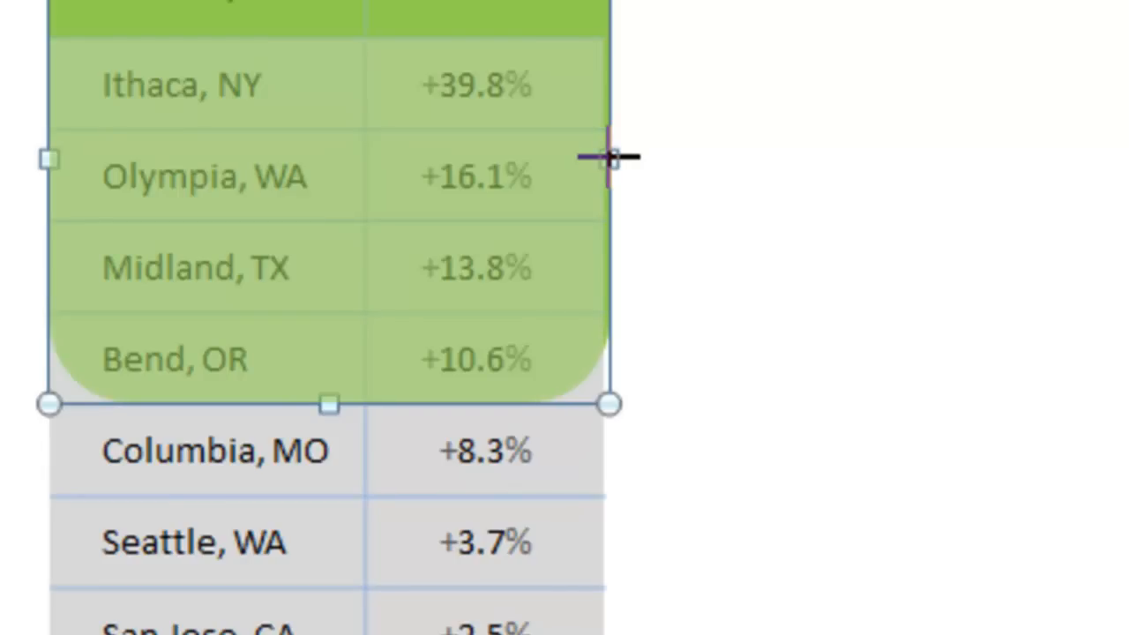
pyautogui.moveTo(609, 159); pyautogui.dragTo(598, 159)
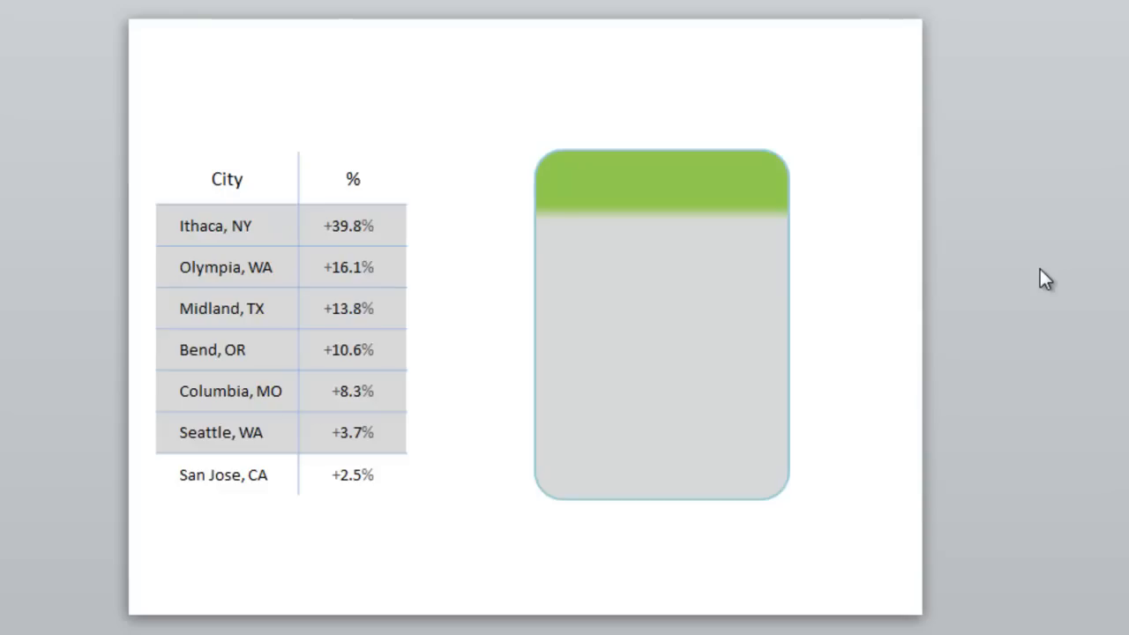
pyautogui.moveTo(714, 291)
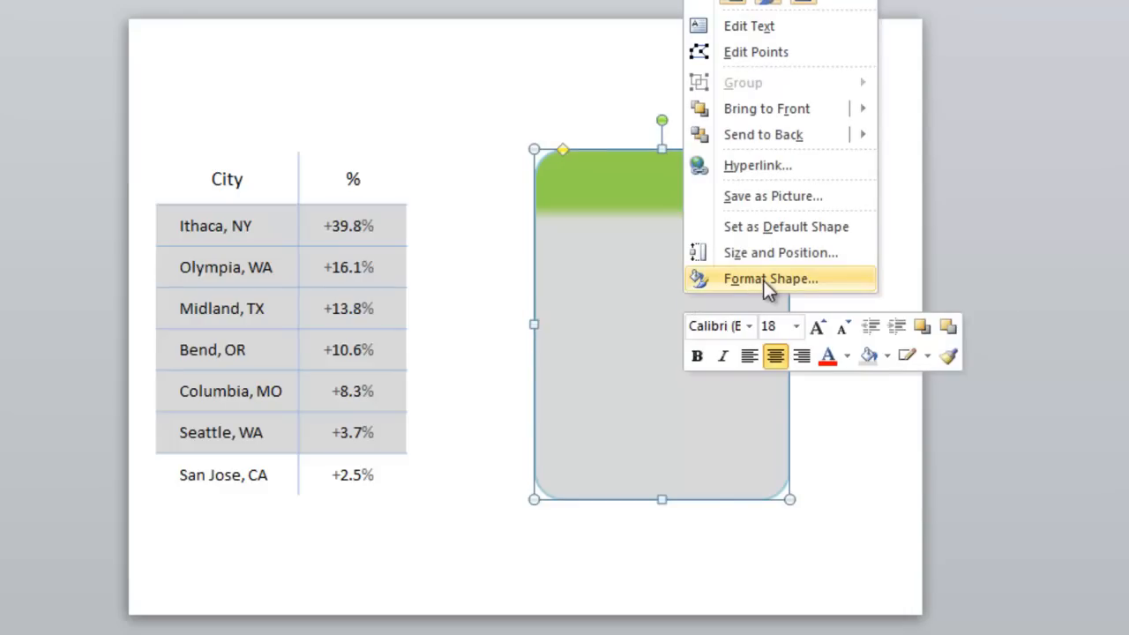
# Step: Give the shape a Linear Down gradient and color the first stop and the 16% stop green
pyautogui.click(769, 279)
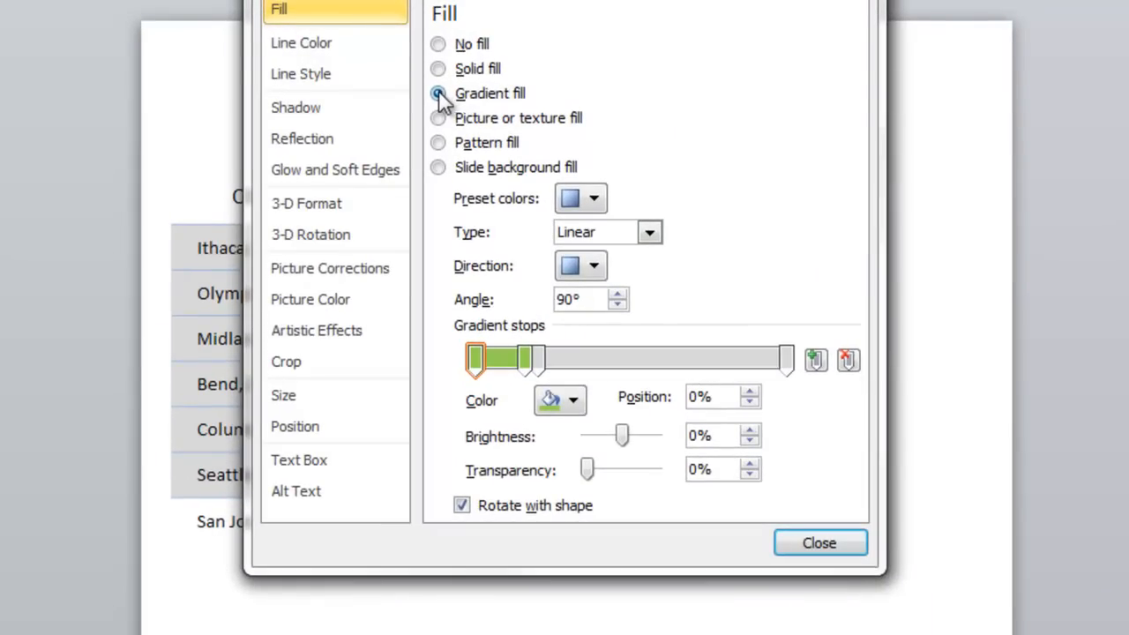
pyautogui.click(649, 232)
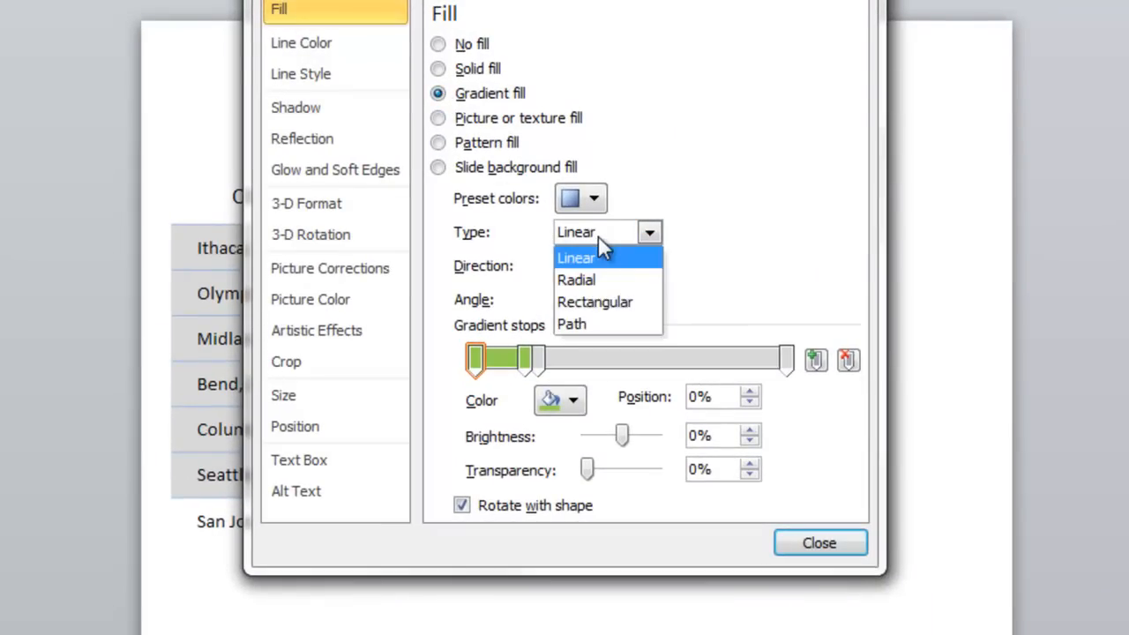
pyautogui.click(575, 258)
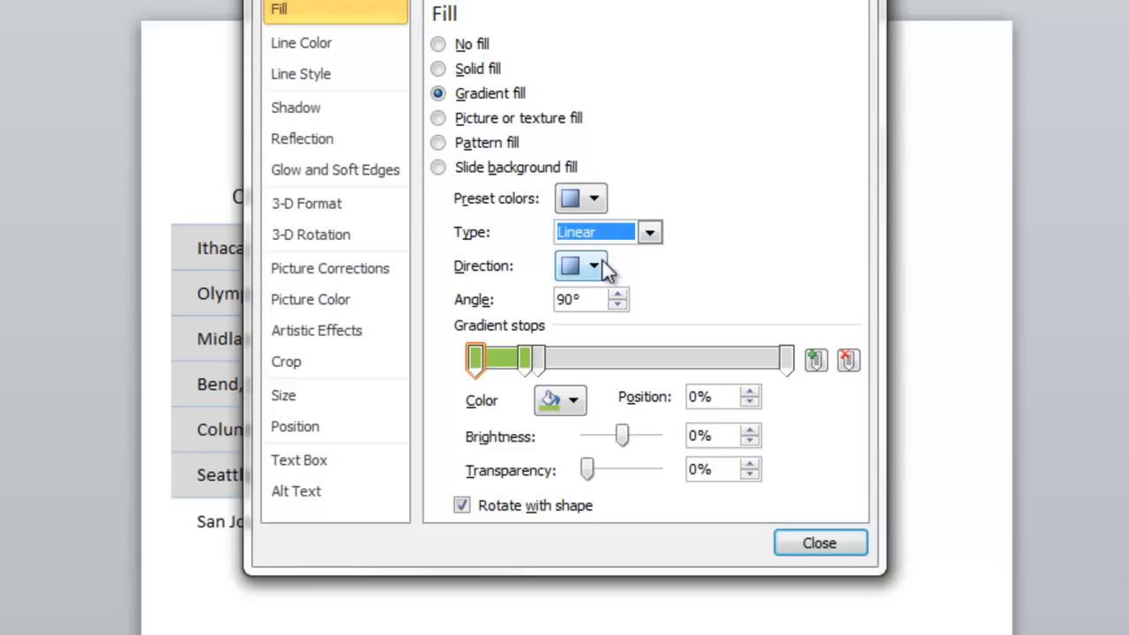
pyautogui.click(593, 265)
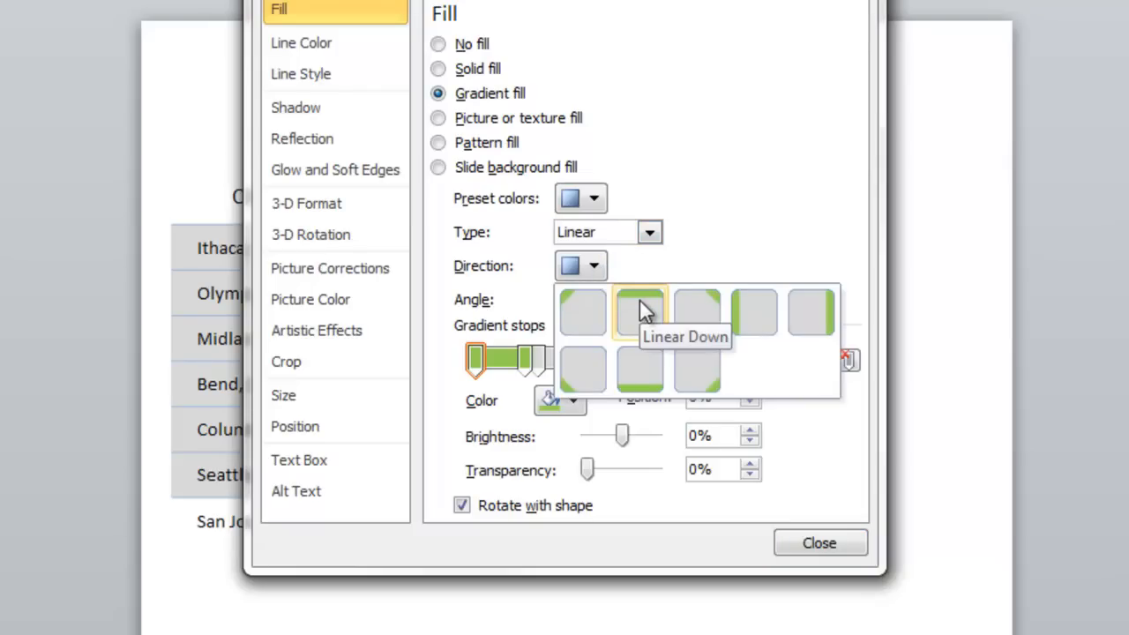
pyautogui.click(639, 312)
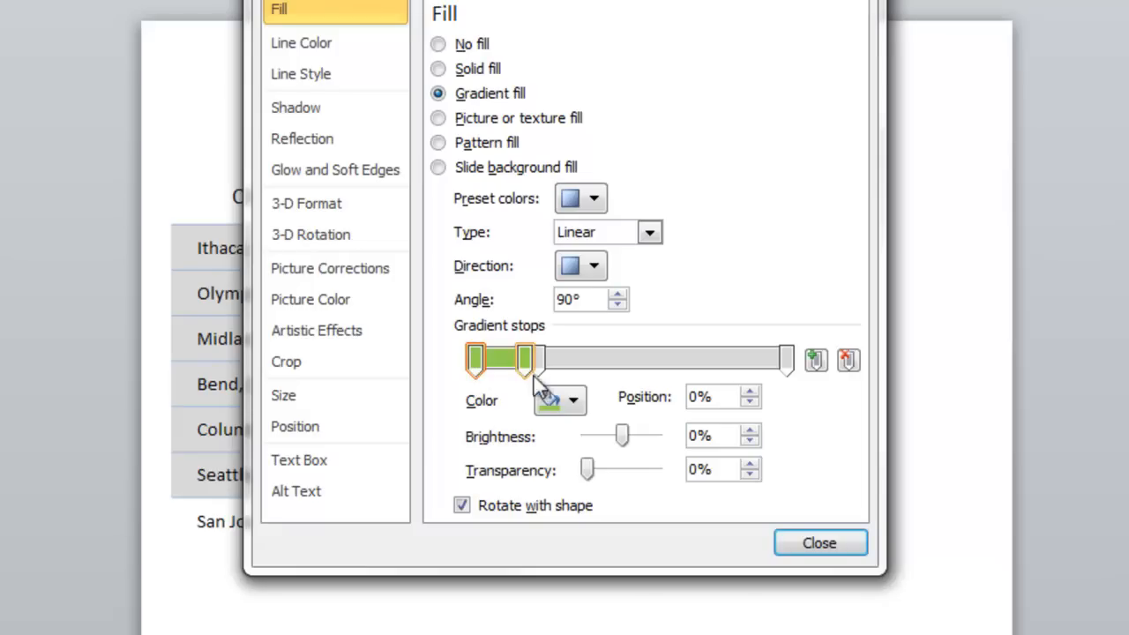
pyautogui.click(571, 401)
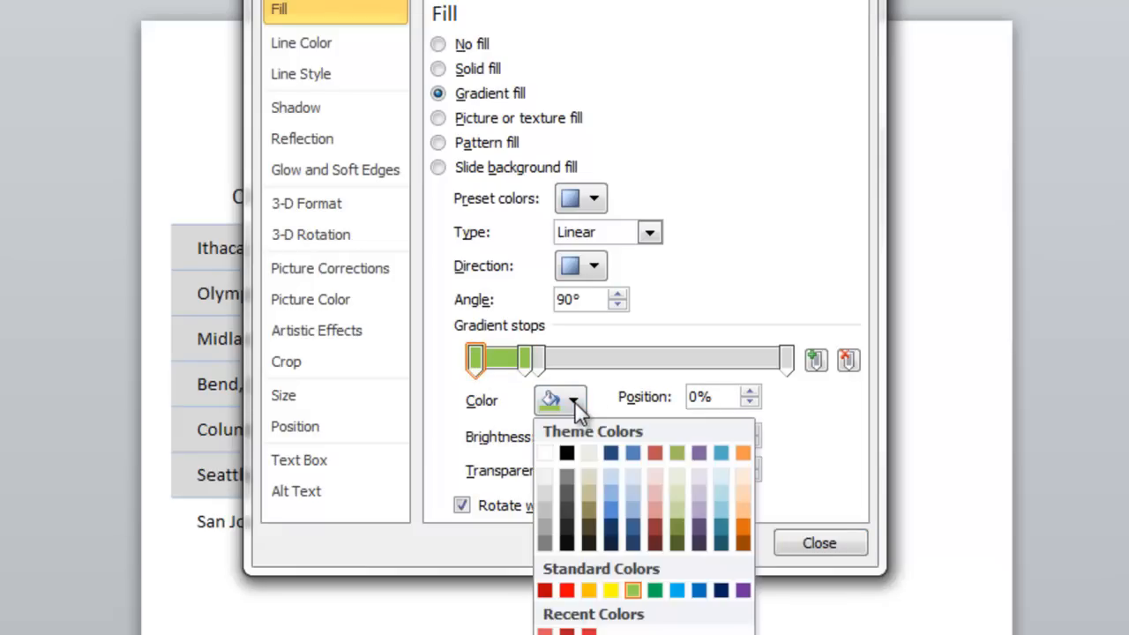
pyautogui.moveTo(634, 590)
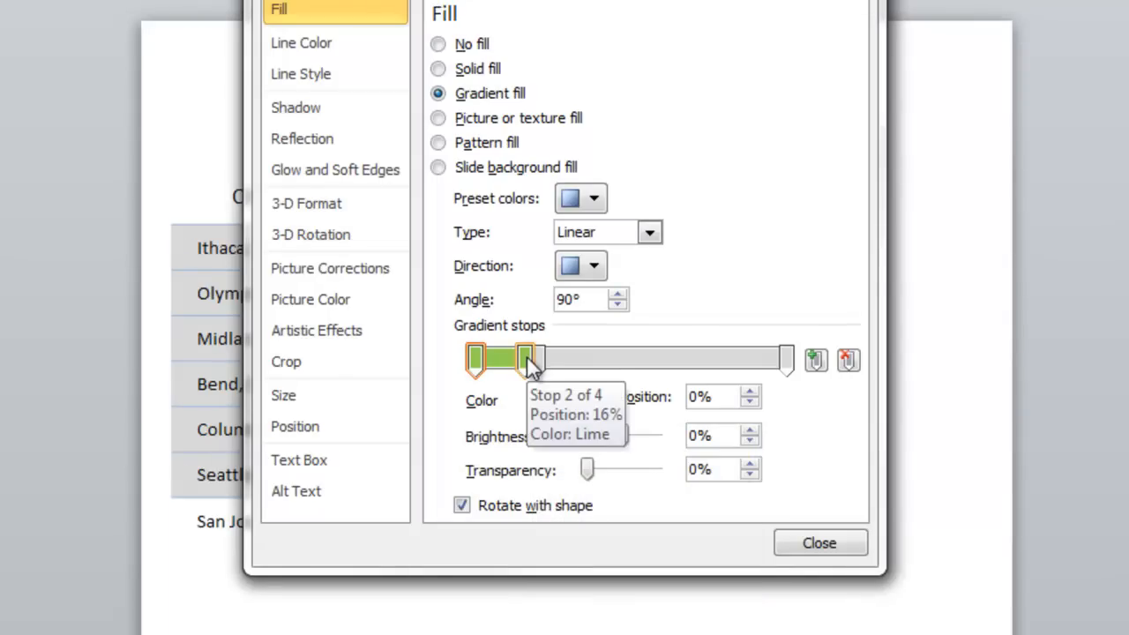
pyautogui.click(527, 360)
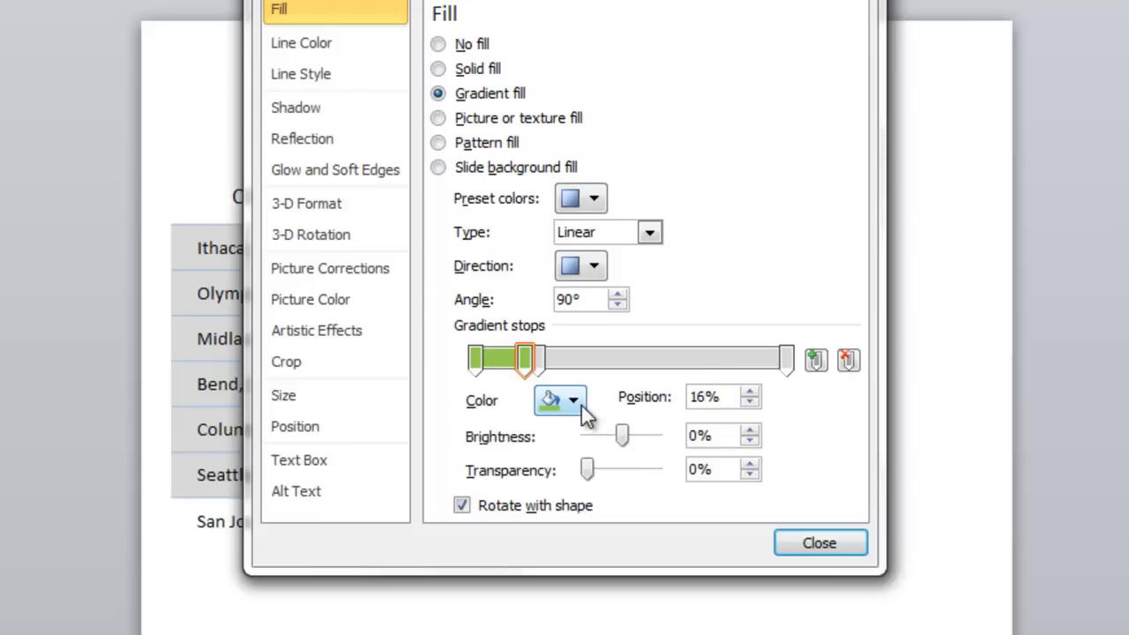
pyautogui.click(572, 401)
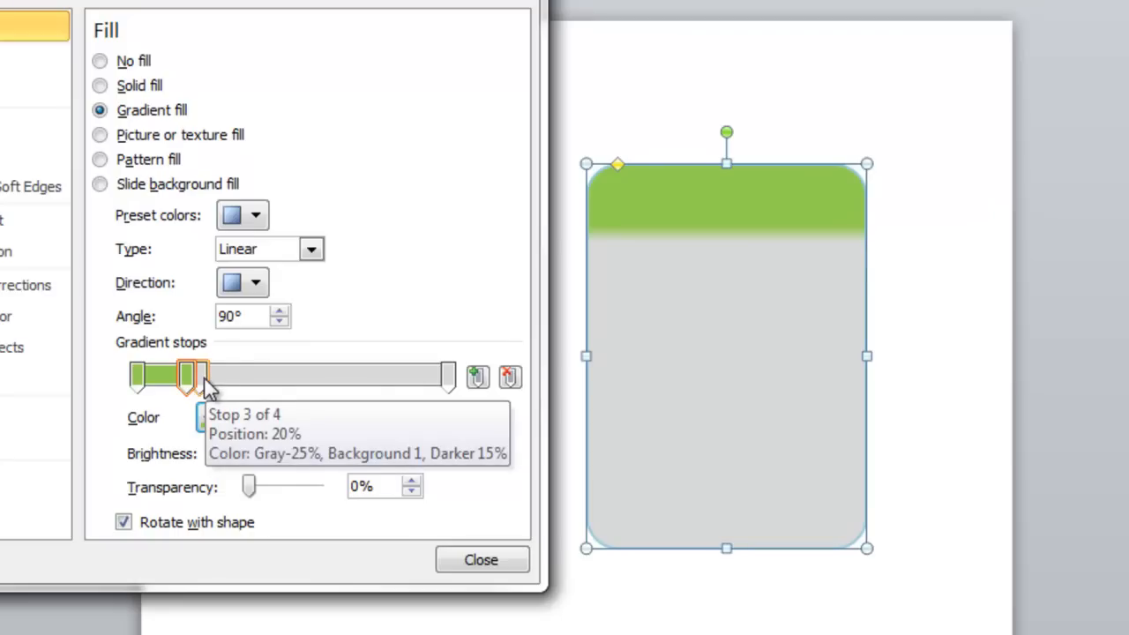
# Step: Color the 20% and last gradient stops gray, then close Format Shape
pyautogui.click(196, 377)
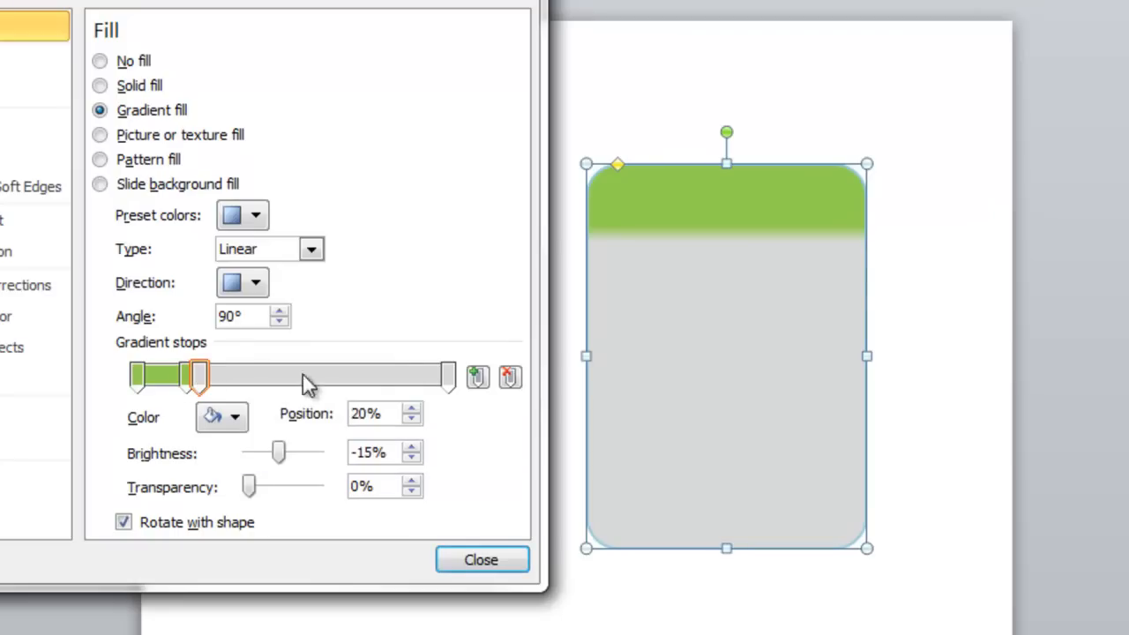
pyautogui.click(235, 416)
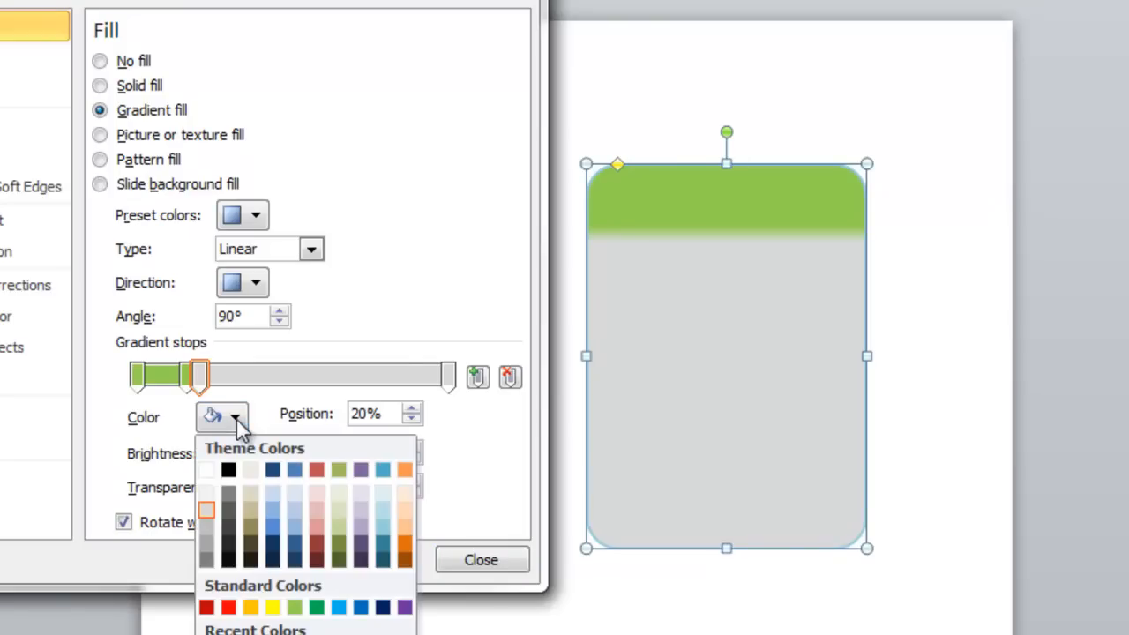
pyautogui.moveTo(459, 448)
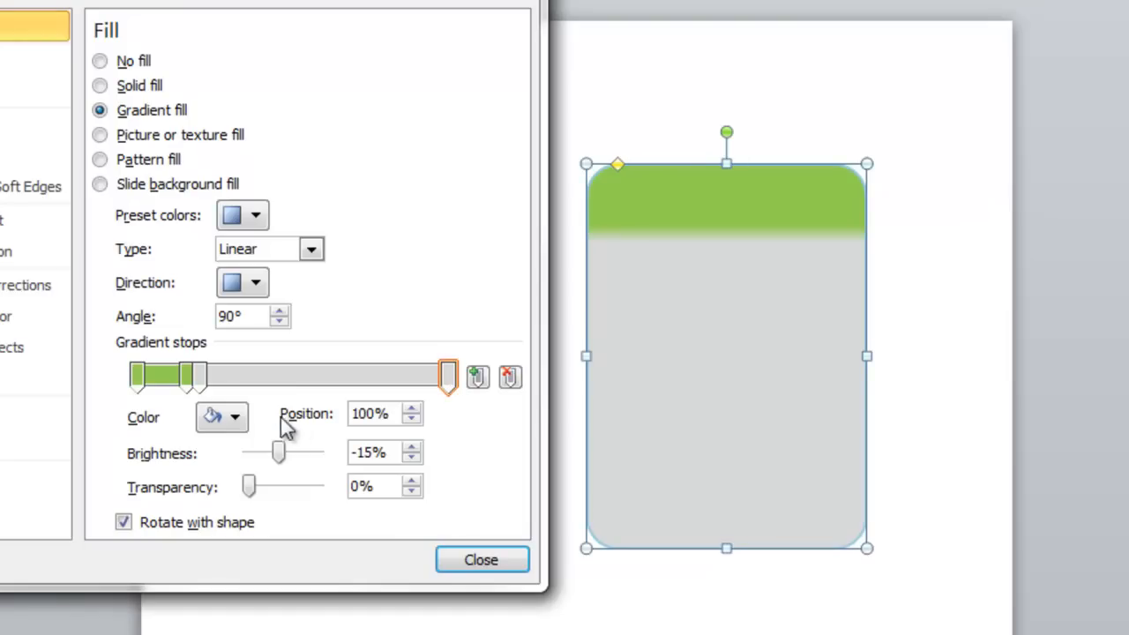
pyautogui.click(235, 416)
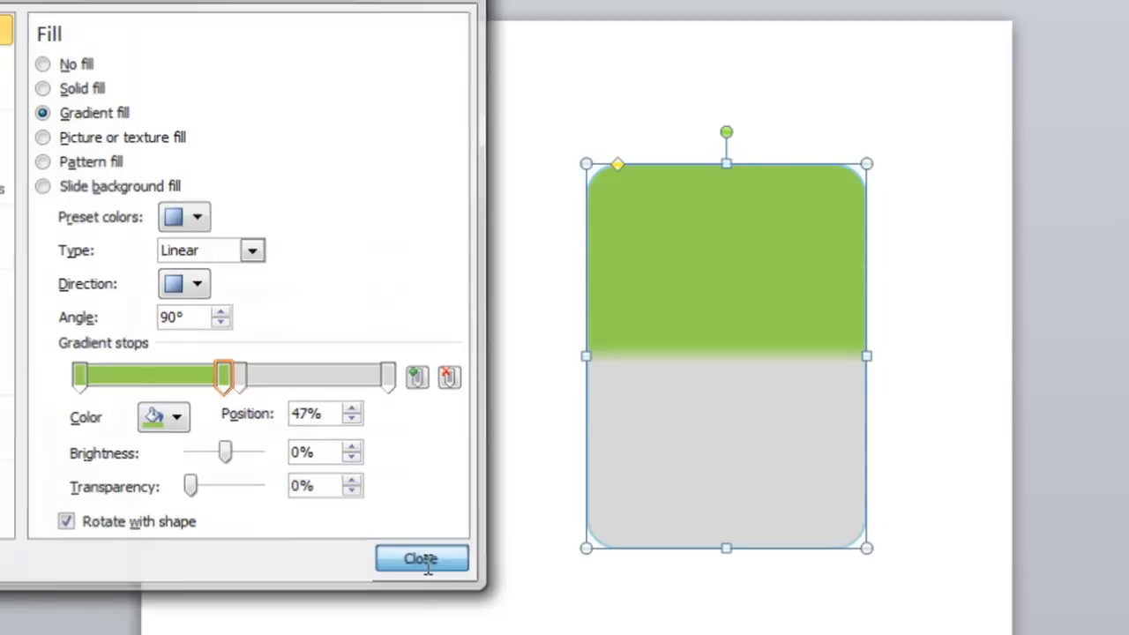
pyautogui.click(421, 558)
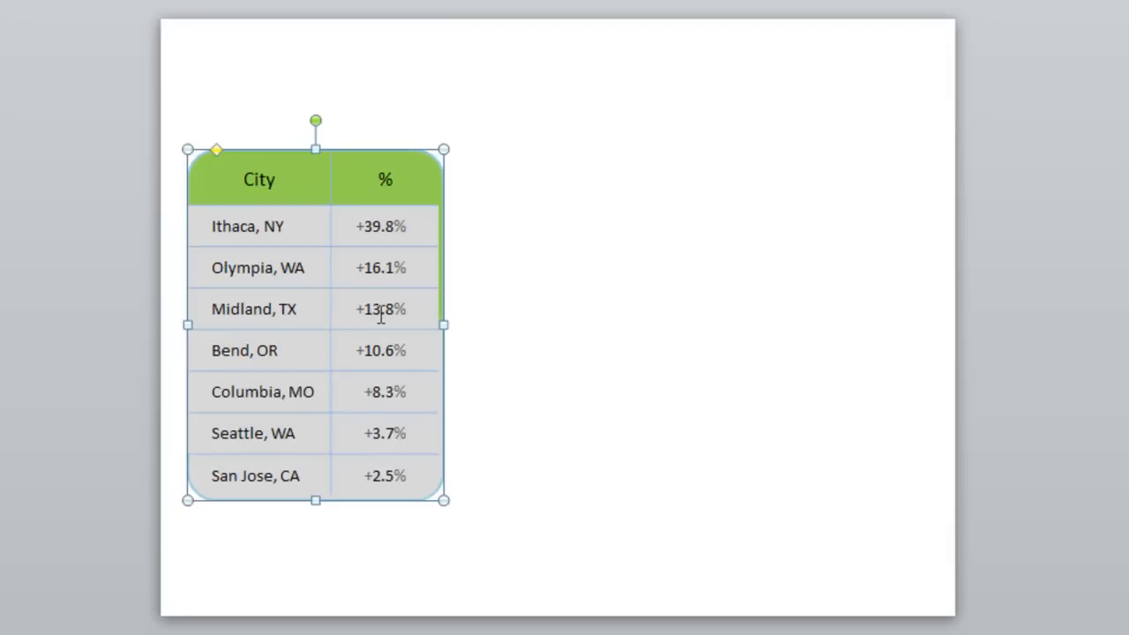
pyautogui.moveTo(446, 328)
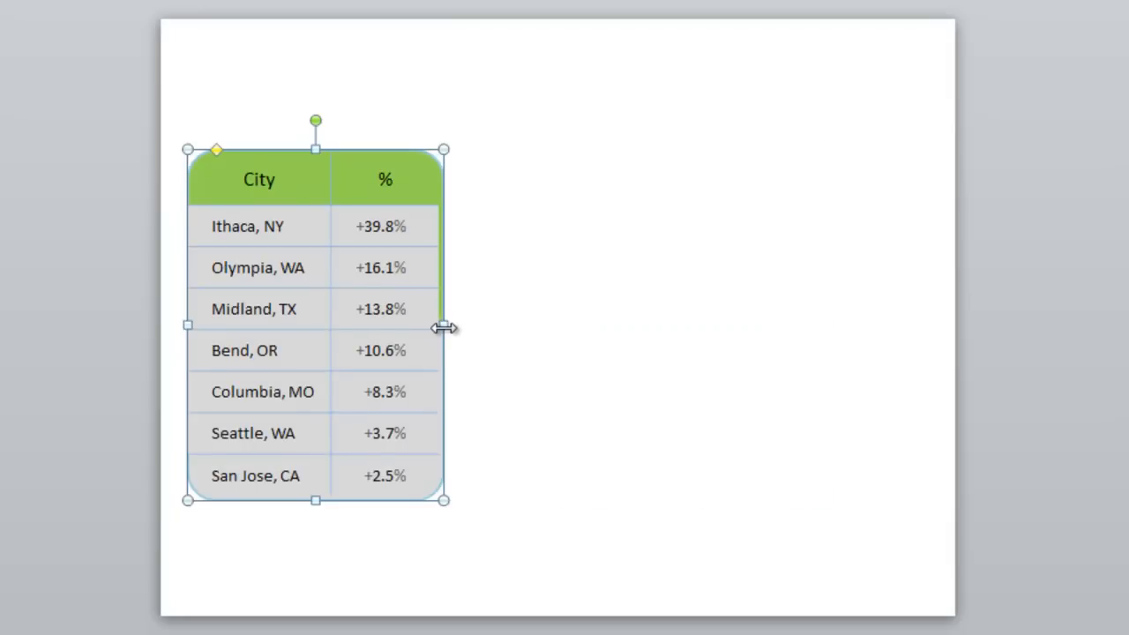
# Step: Narrow the rounded gradient shape to the table's exact width and deselect it
pyautogui.moveTo(445, 324); pyautogui.dragTo(438, 324)
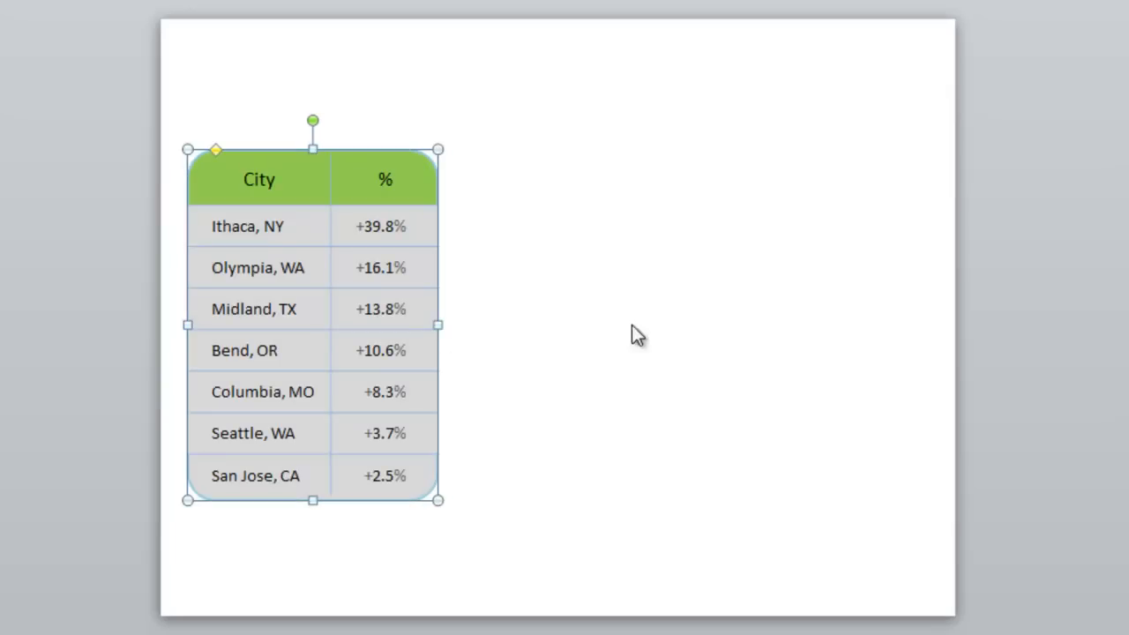
pyautogui.click(700, 337)
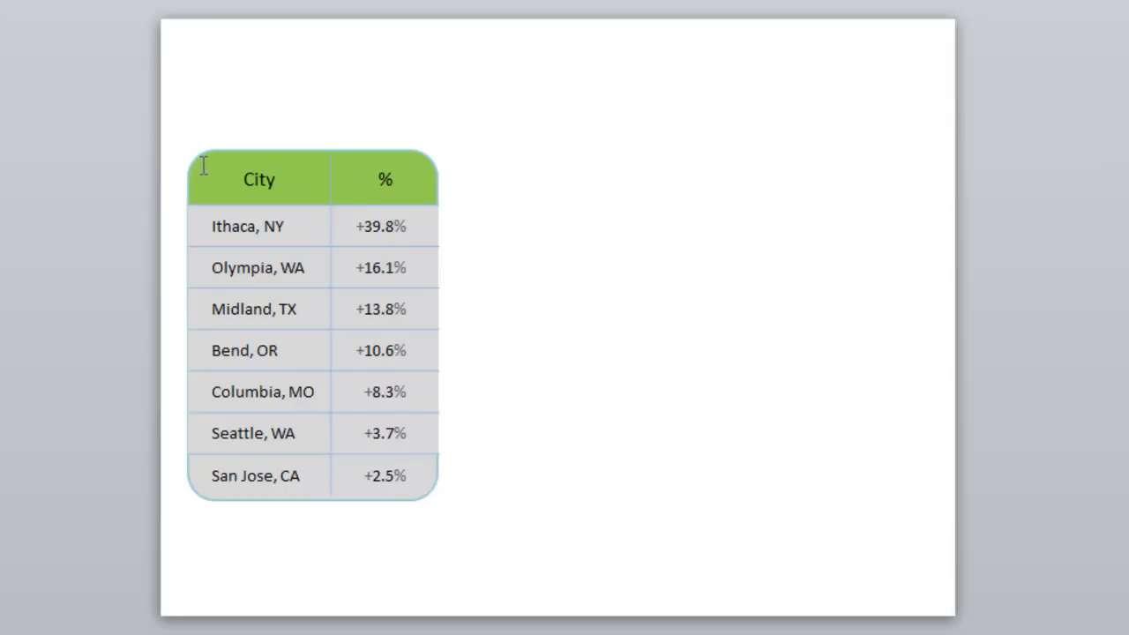
pyautogui.moveTo(419, 491)
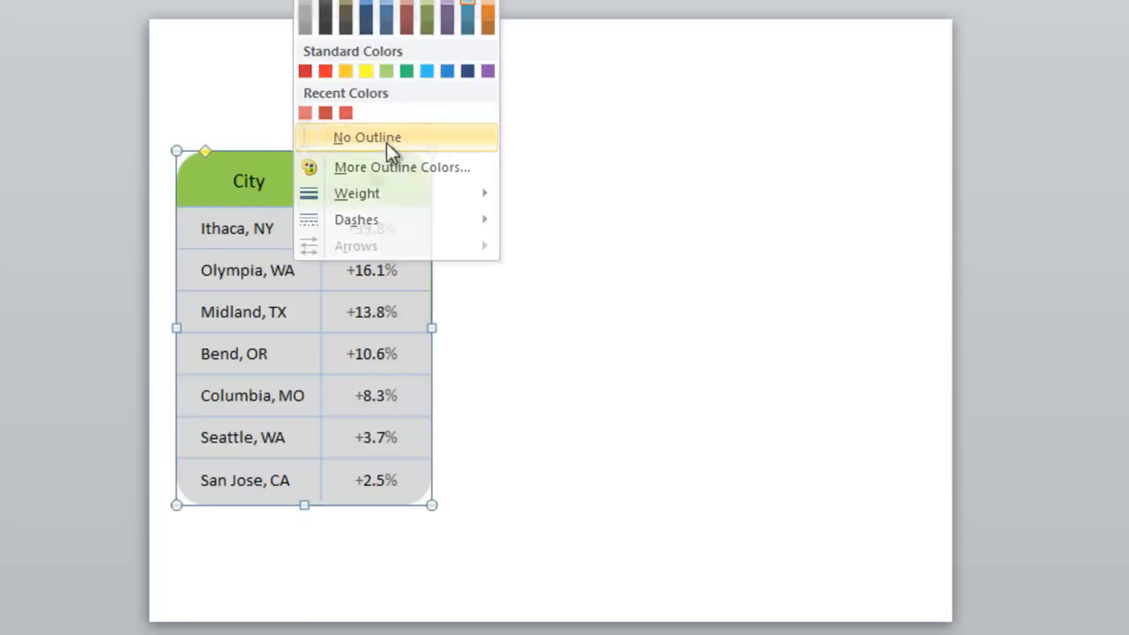
# Step: Set the rounded shape behind the table to No Outline
pyautogui.click(367, 137)
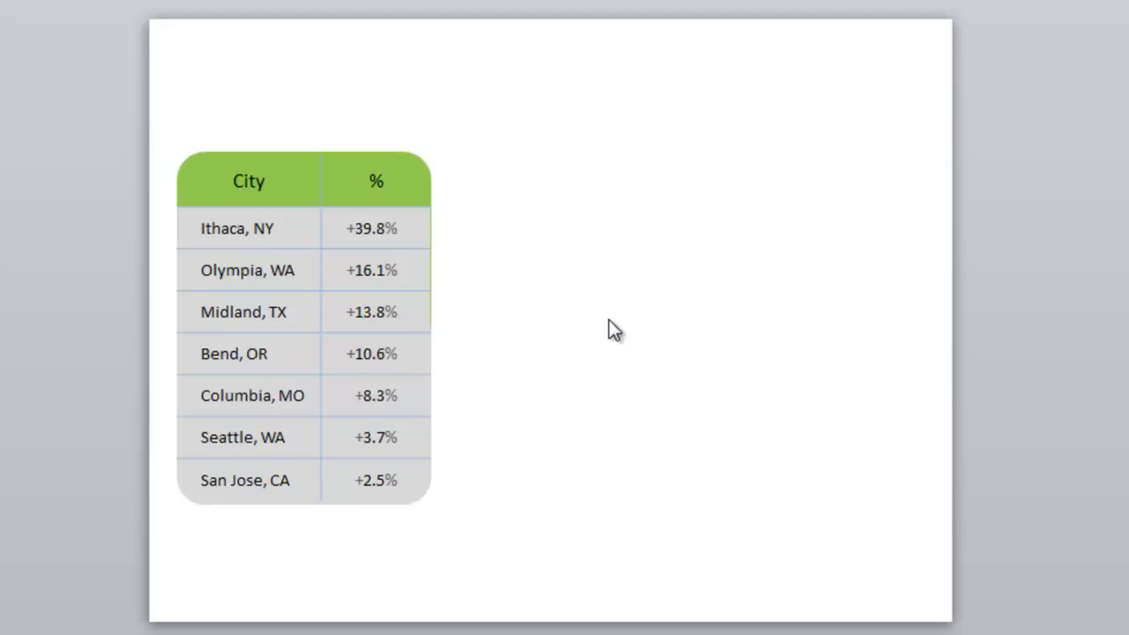
pyautogui.moveTo(1063, 234)
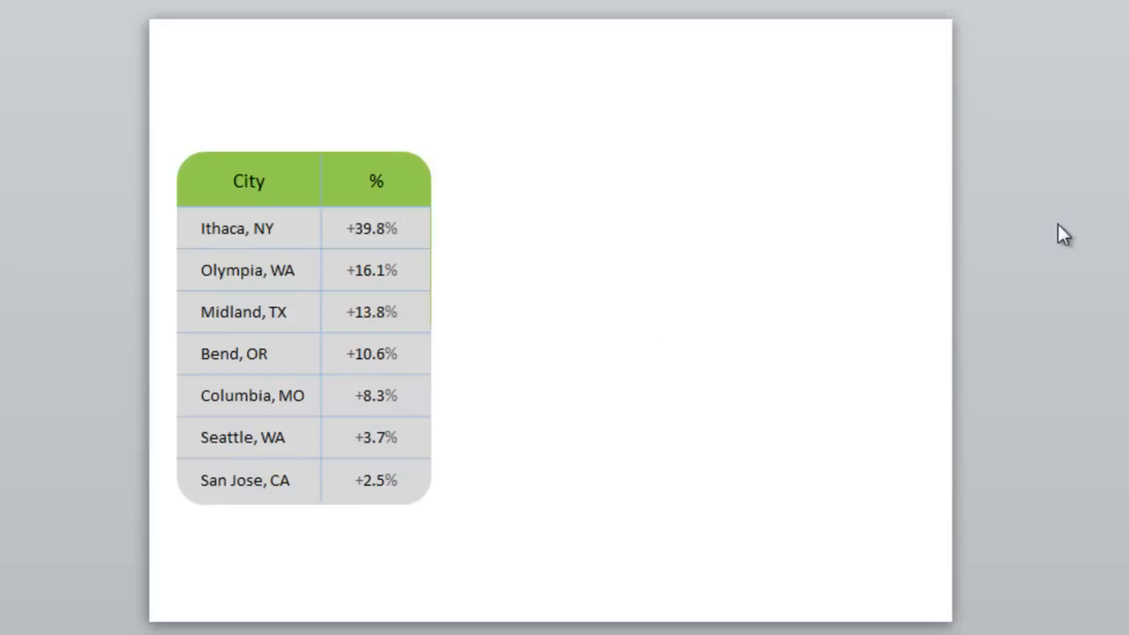
pyautogui.moveTo(1056, 238)
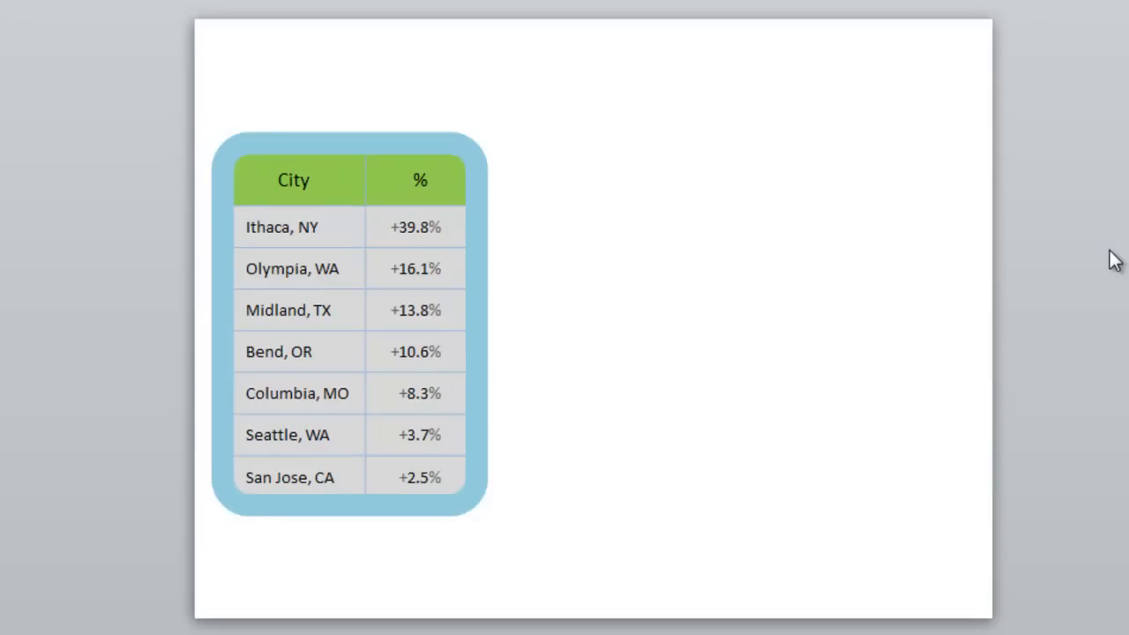
pyautogui.moveTo(474, 281)
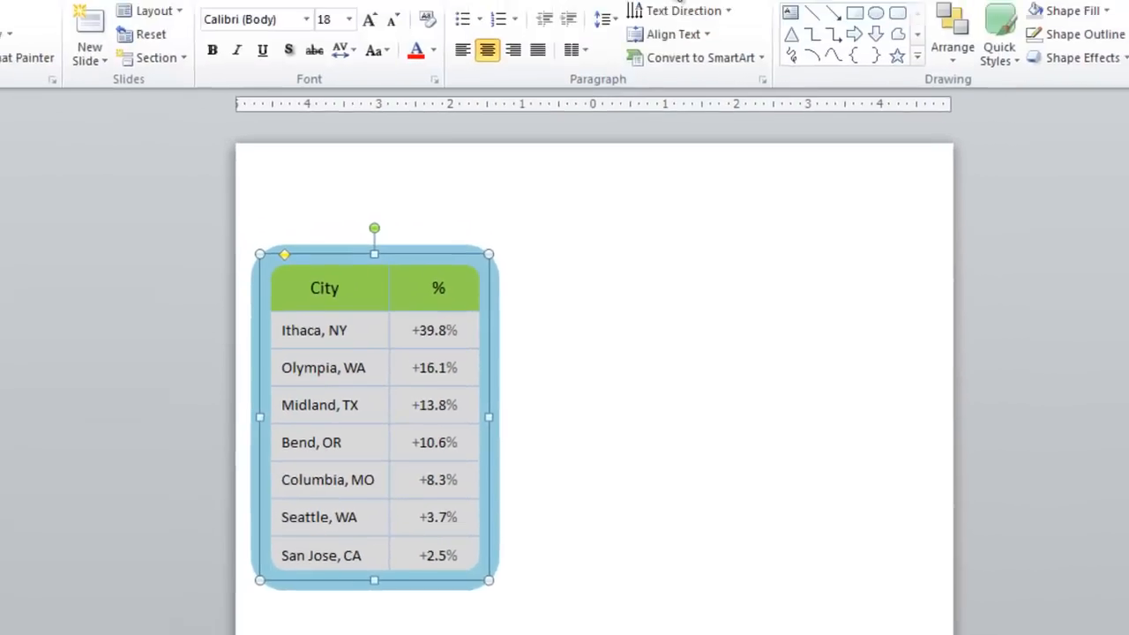
# Step: Set the blue frame's outline width to 20 pt through Weight > More Lines
pyautogui.click(432, 62)
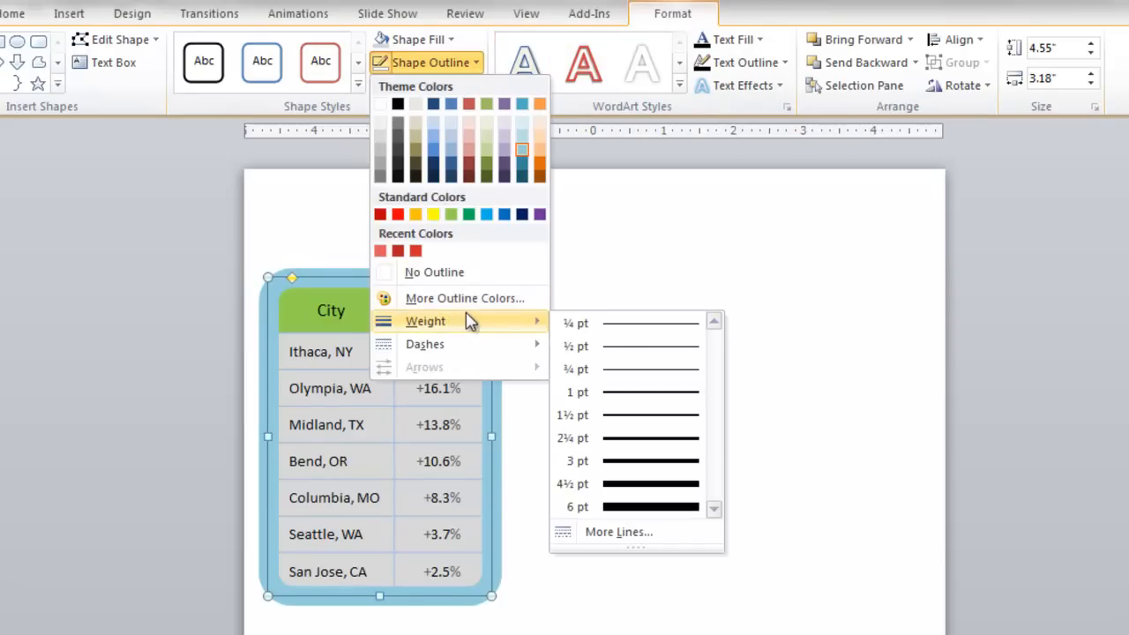
pyautogui.click(626, 507)
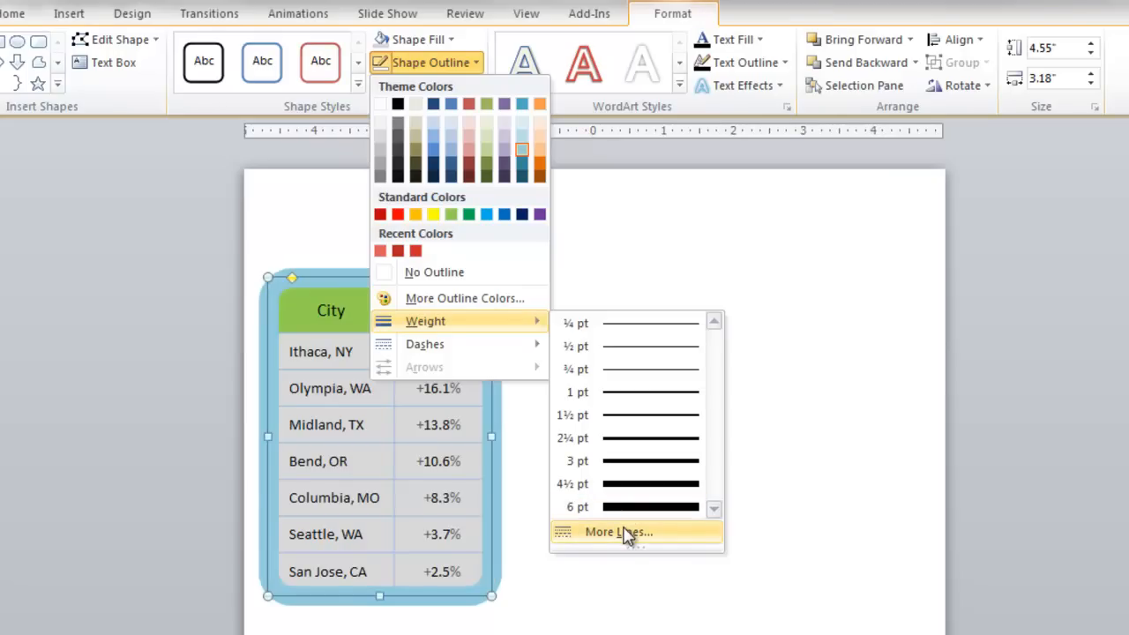
pyautogui.click(618, 532)
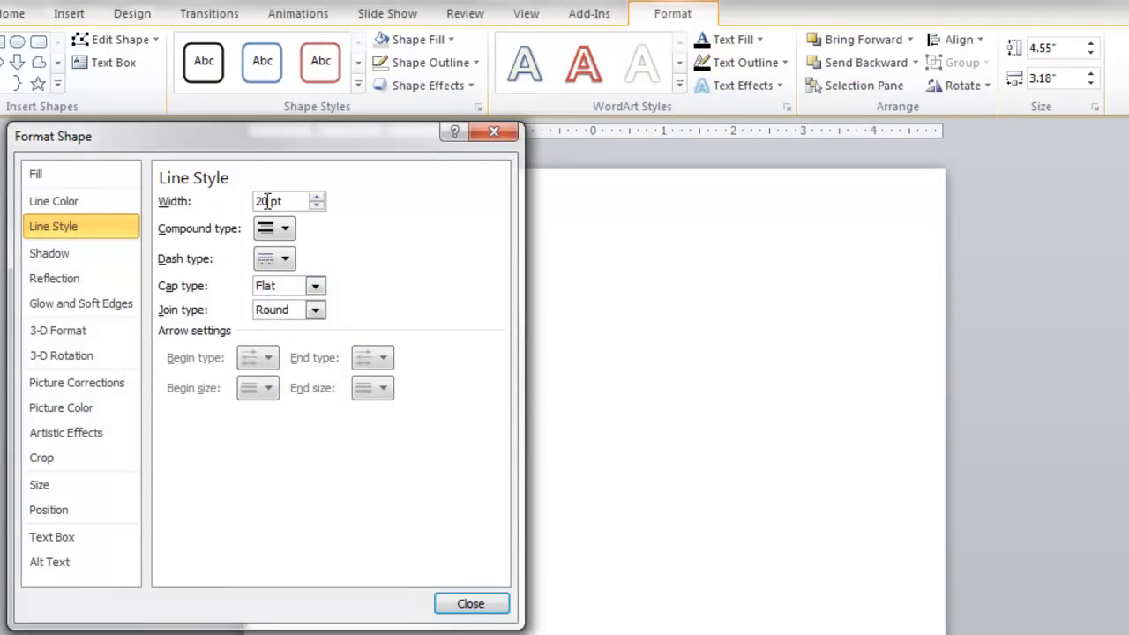
pyautogui.click(470, 604)
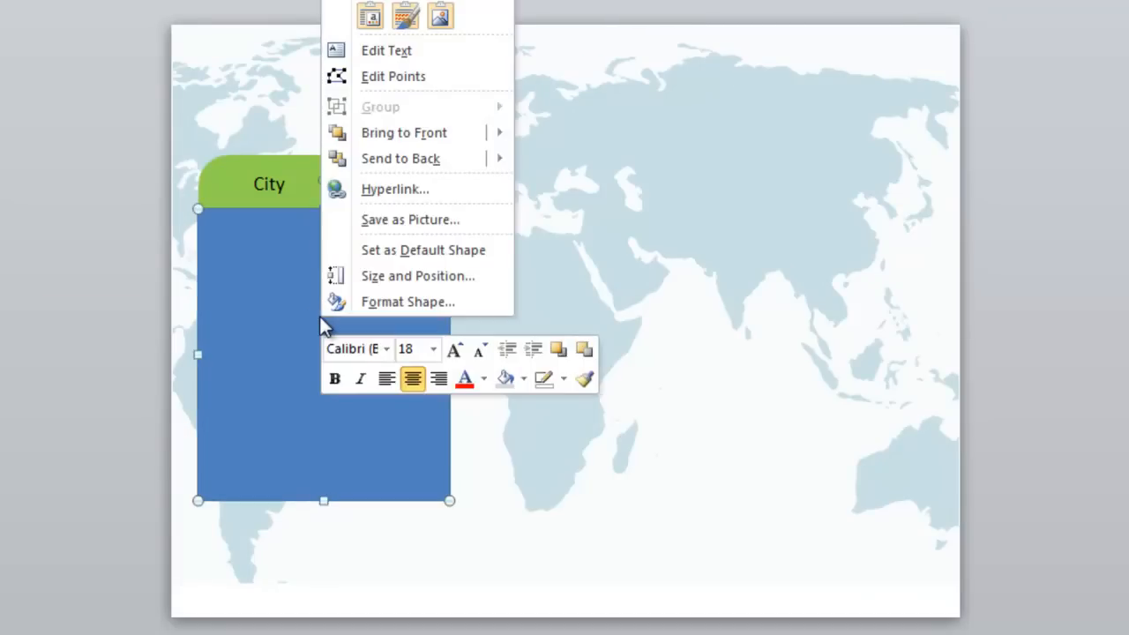
# Step: Set the rectangle's fill to Slide background fill in Format Shape
pyautogui.click(408, 302)
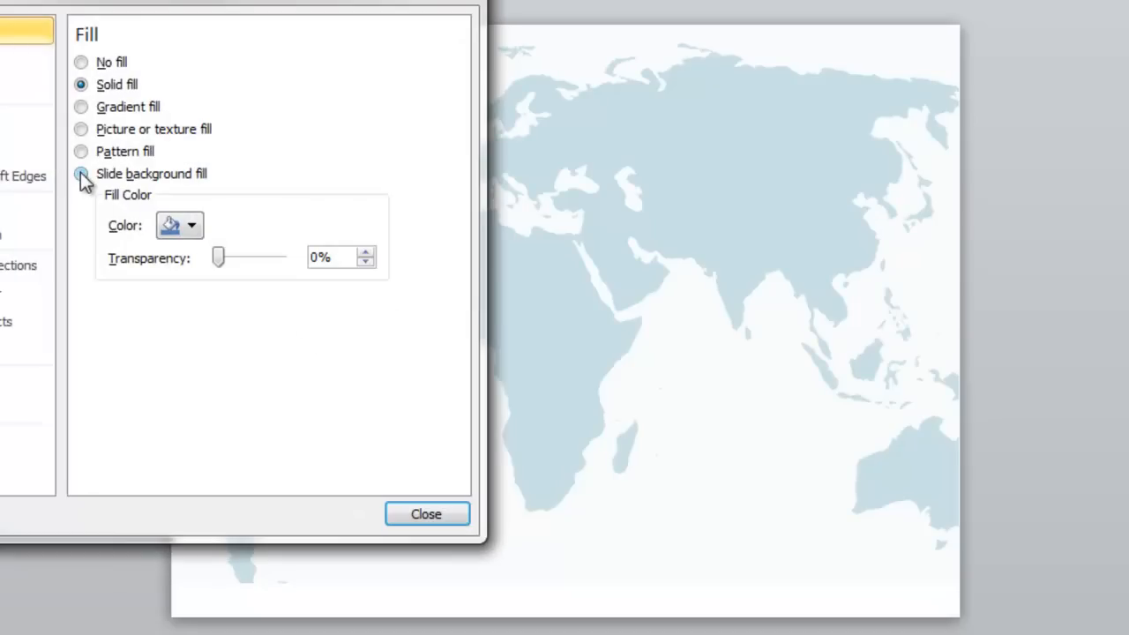
pyautogui.click(81, 173)
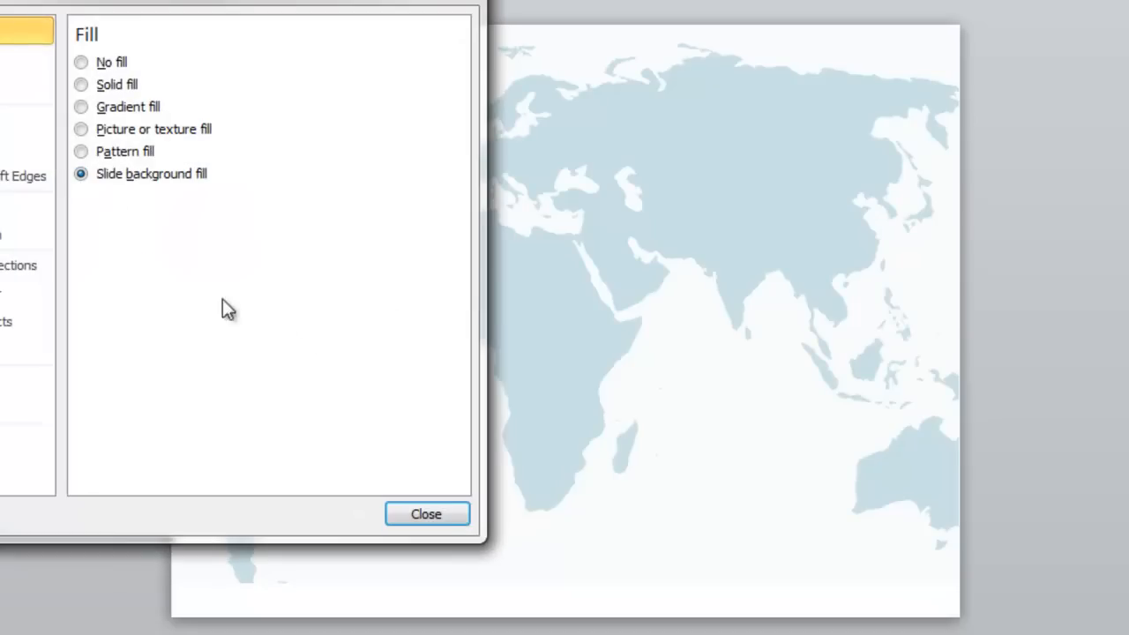